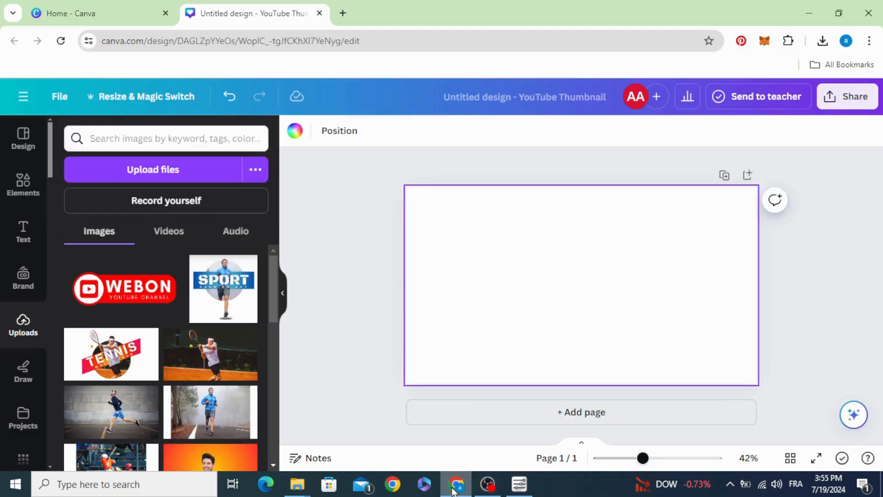
mouse_move(426, 293)
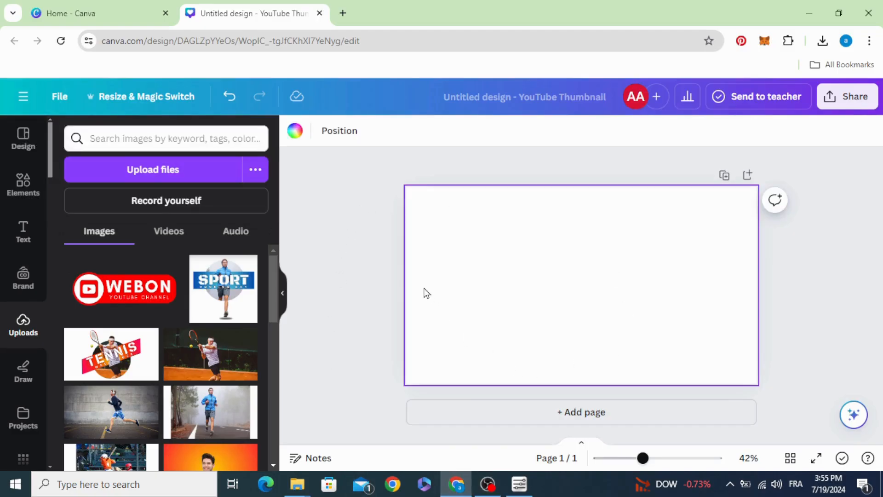
mouse_move(314, 153)
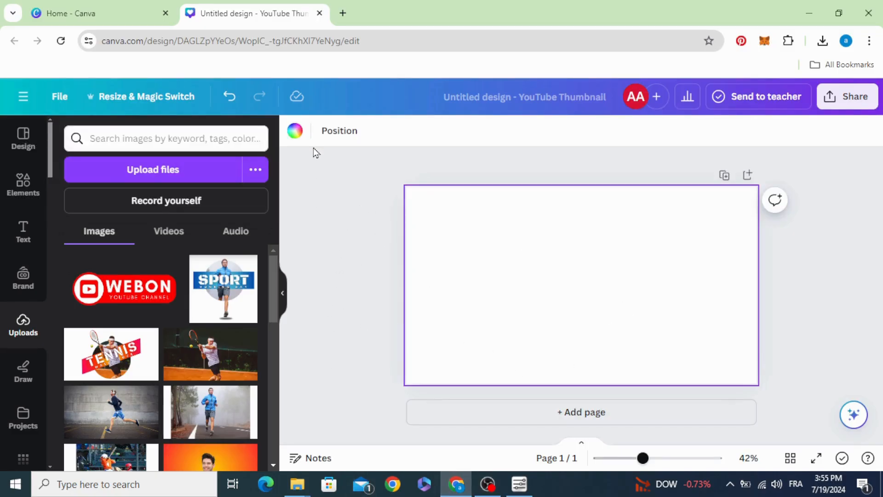
Step: Fill the blank thumbnail page with solid black #000000 as its background colour
click(294, 131)
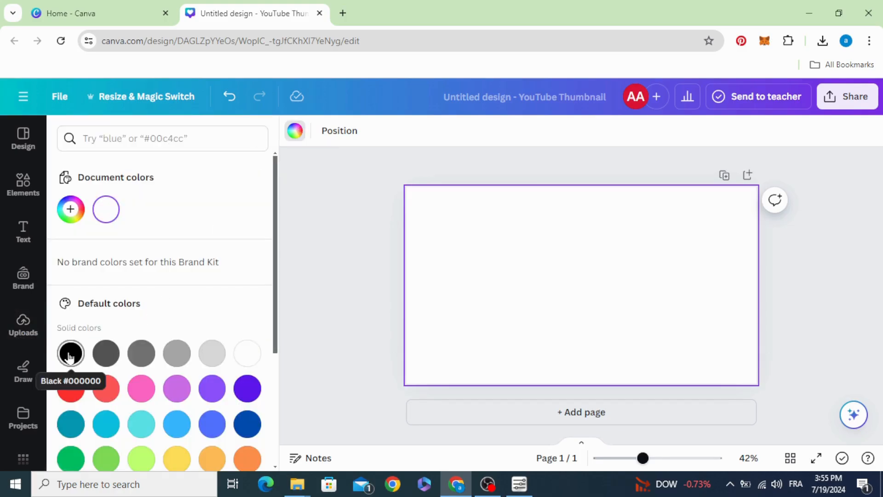
click(71, 354)
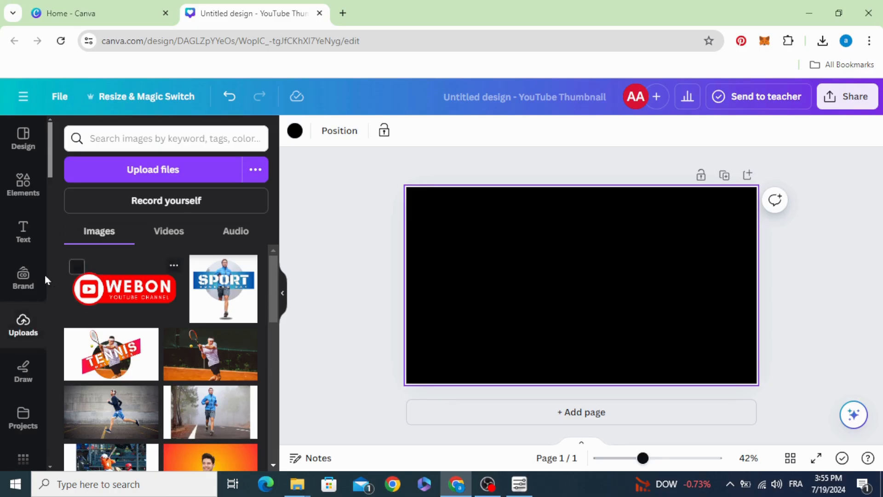
Step: Find TypeCraft by searching 'typ' in Apps and launch the text-effects app
scroll(down, 3)
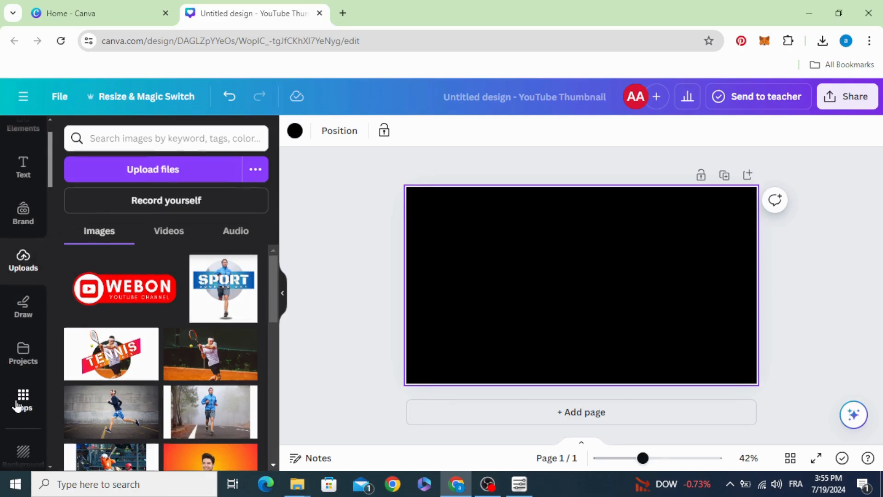
click(22, 397)
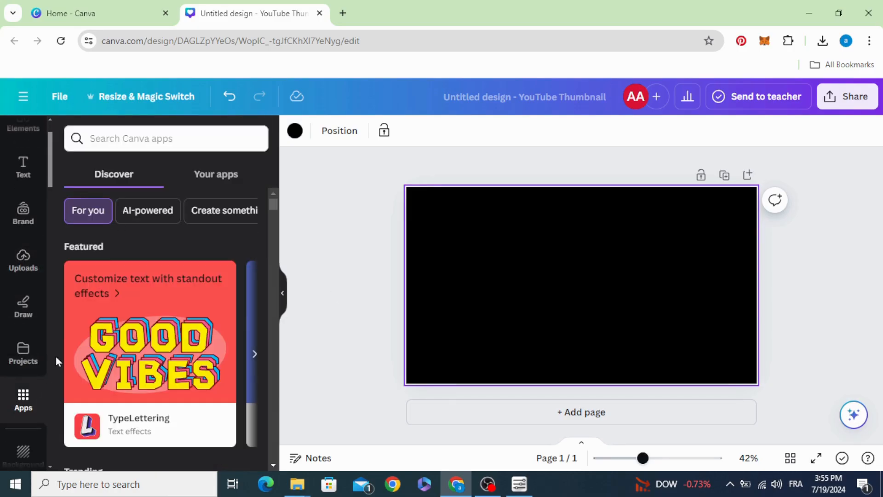
click(166, 138)
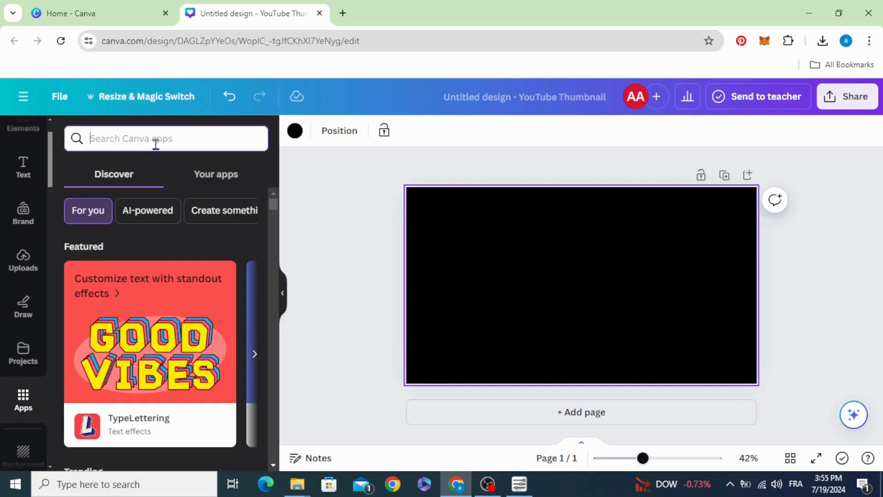
text(typ)
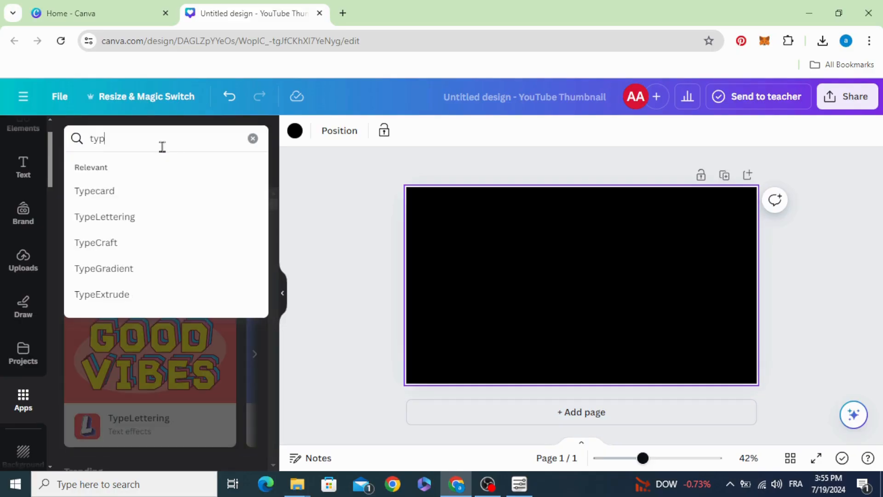
mouse_move(95, 242)
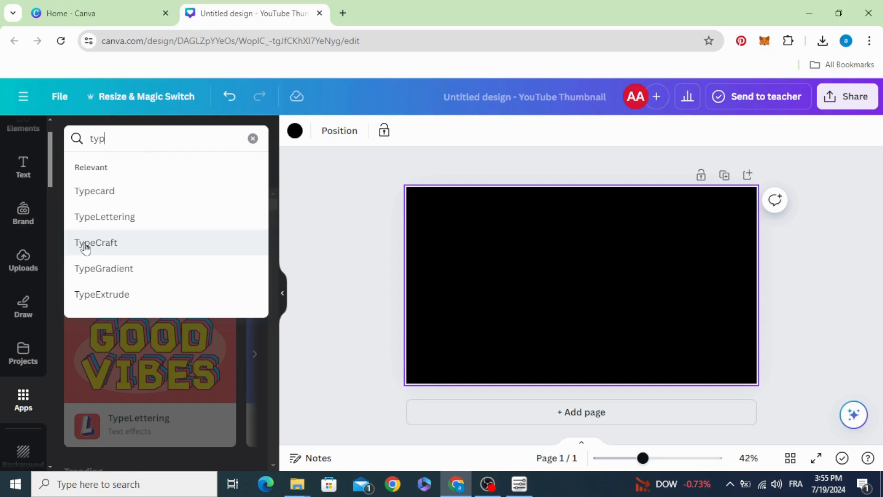
click(96, 243)
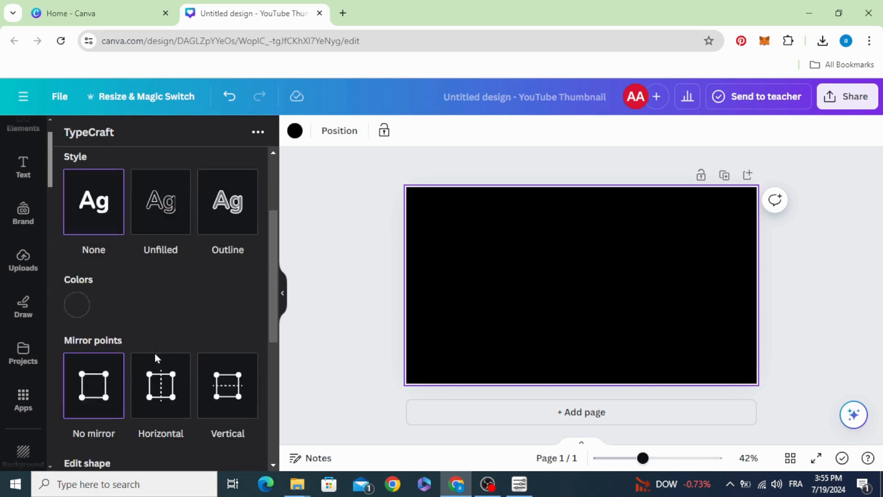
Step: Make the TypeCraft text read DESIGN and set its font to Anton Regular 123
scroll(up, 3)
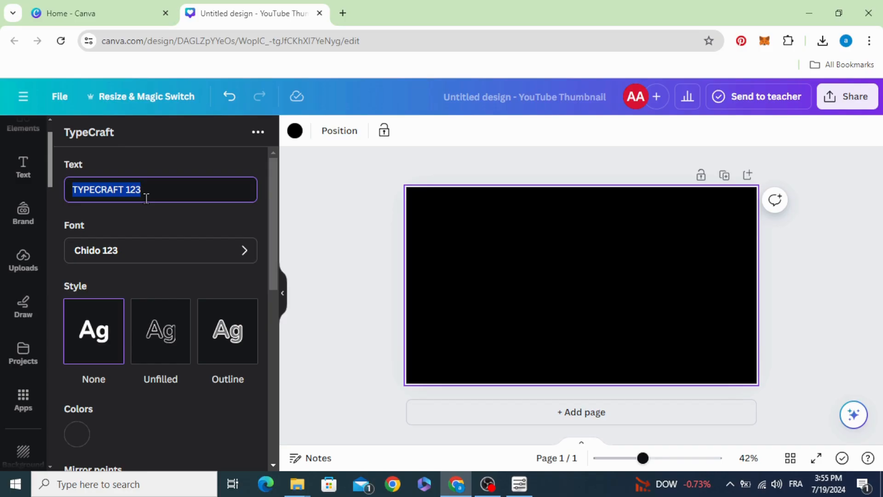
text(DESIGN)
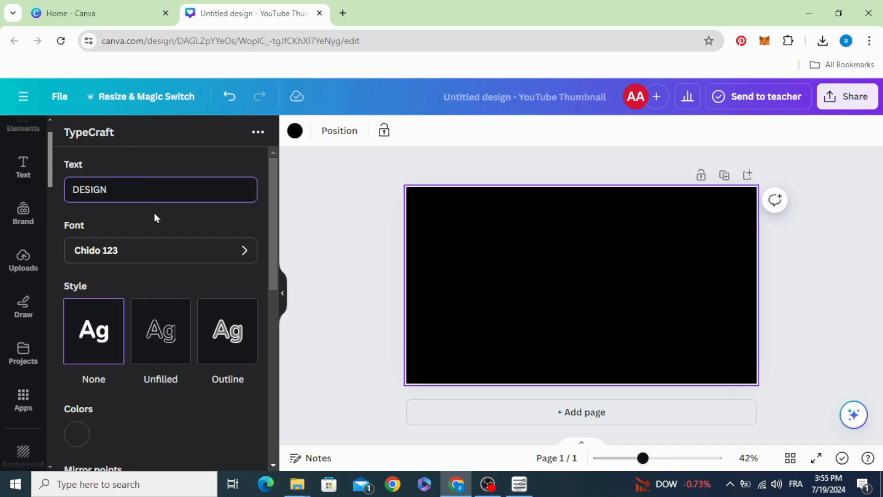
click(160, 250)
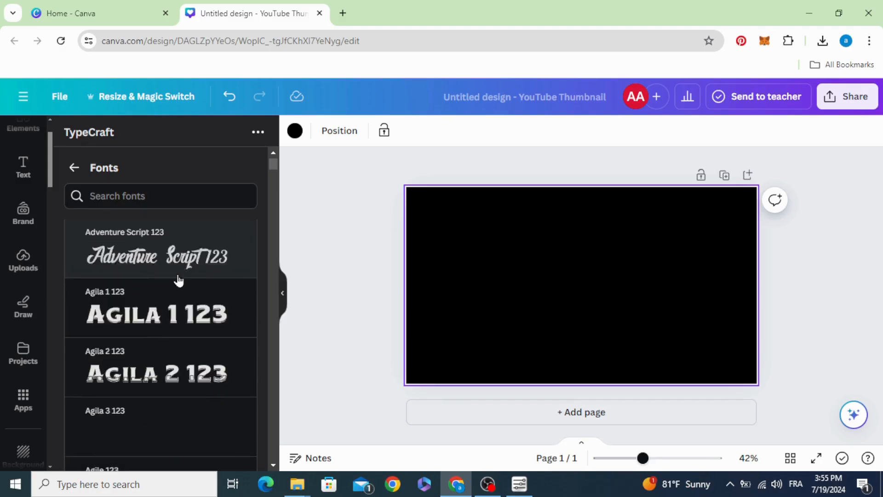
scroll(down, 3)
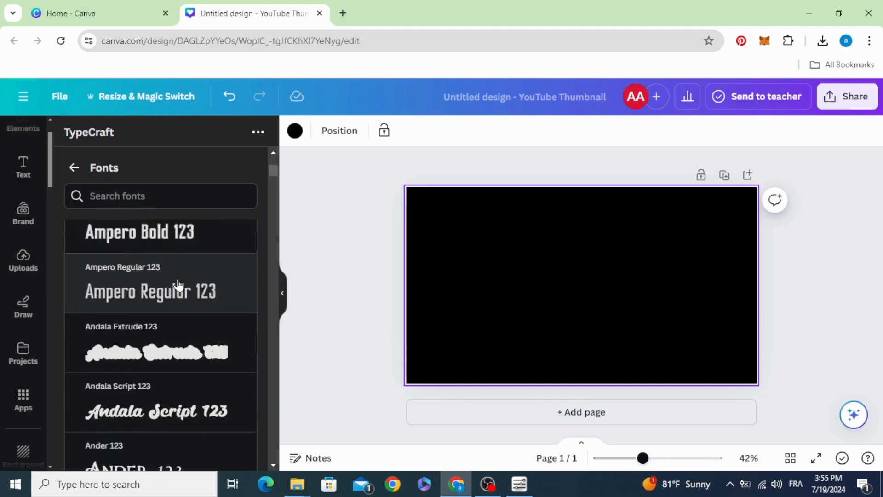
scroll(down, 3)
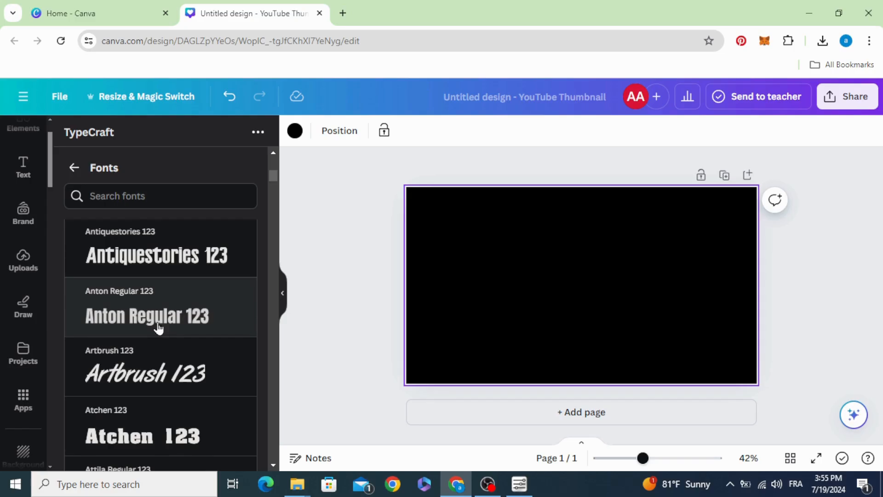
click(157, 316)
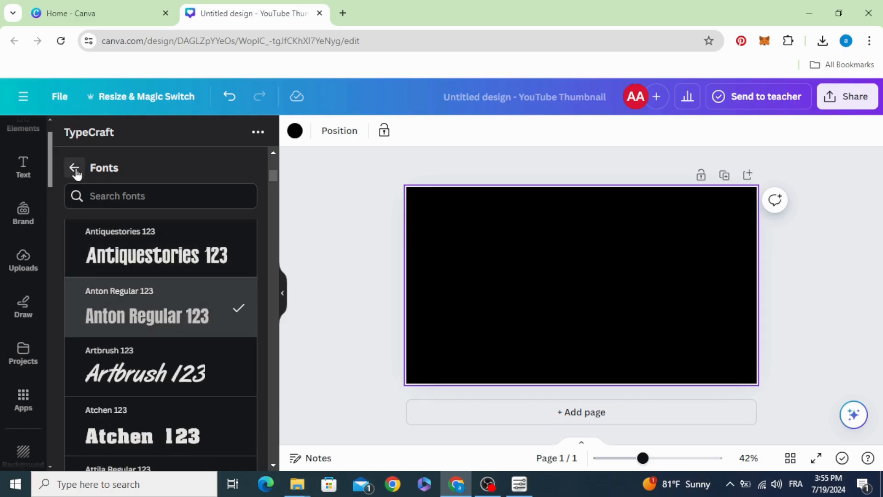
click(73, 167)
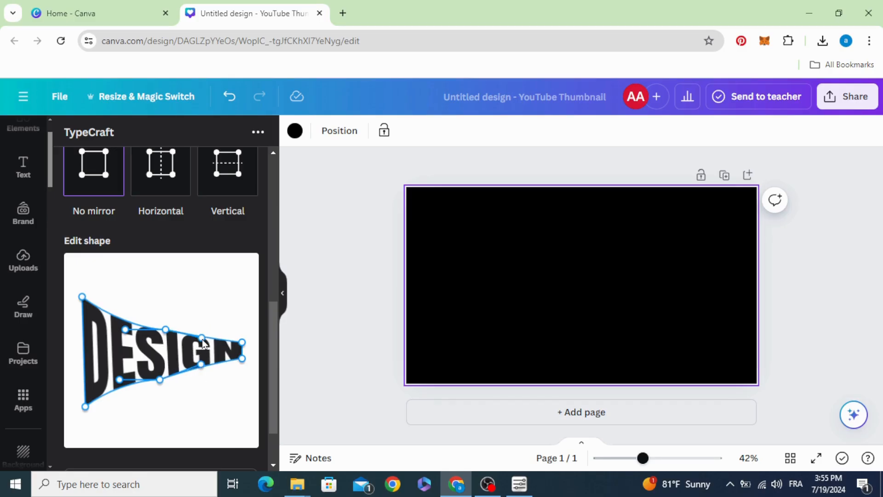
Step: Adjust the Edit shape points so DESIGN tapers from tall left to narrow right
scroll(down, 3)
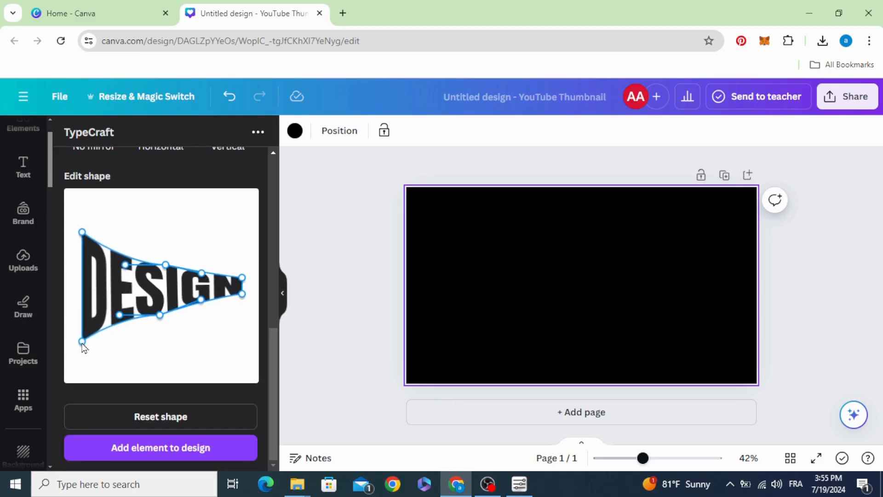
scroll(up, 3)
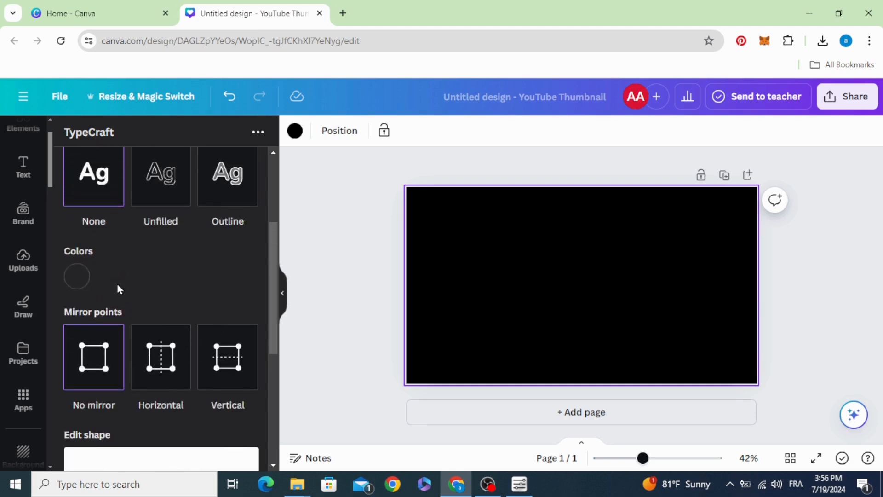
Step: Colour the tapered DESIGN lettering a lighter shade of yellow in TypeCraft
click(76, 276)
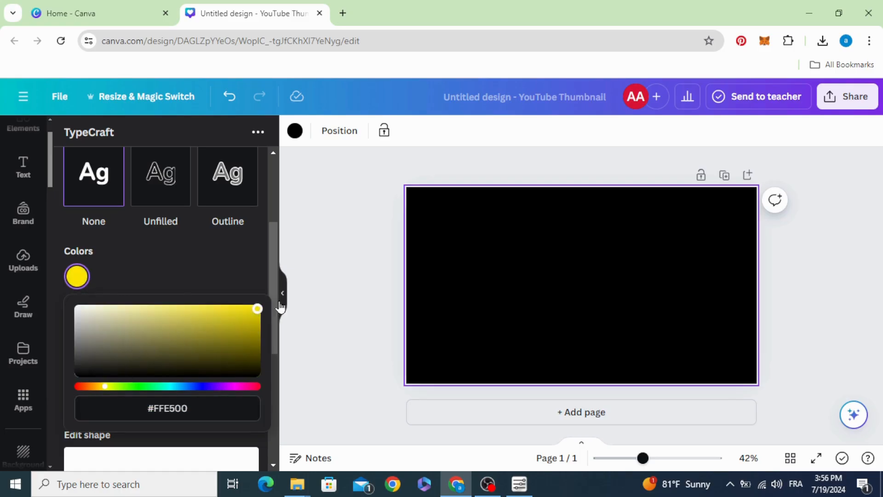
scroll(down, 3)
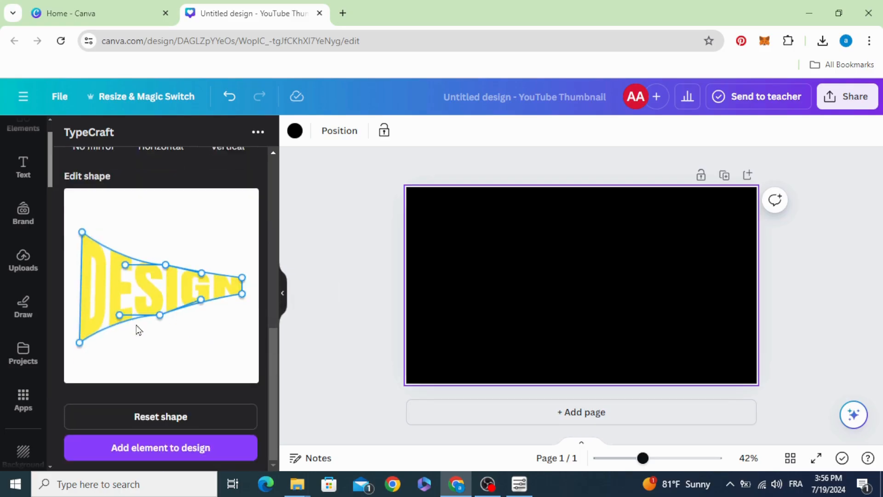
click(76, 149)
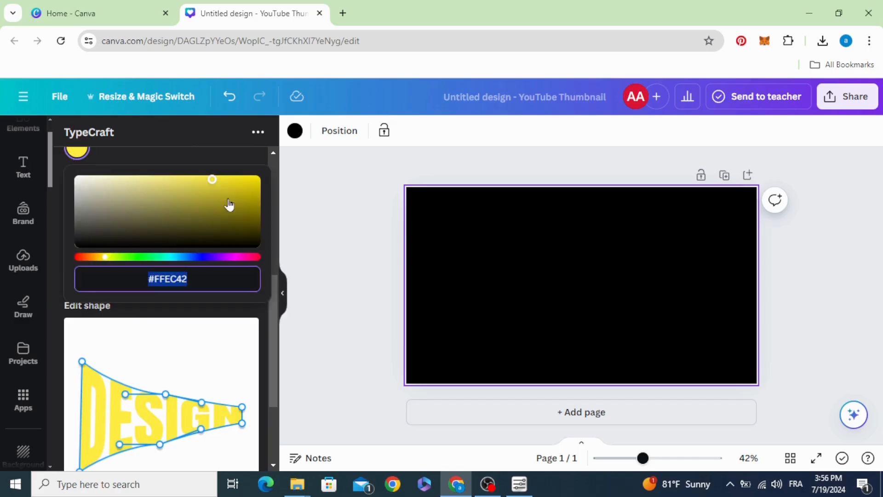
drag(212, 179, 258, 180)
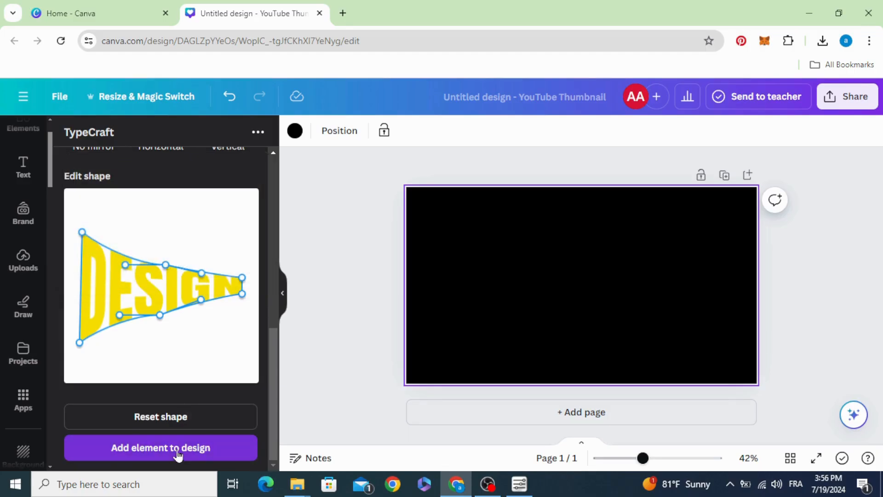
Step: Add the yellow warped DESIGN lettering as an element onto the black thumbnail
click(160, 448)
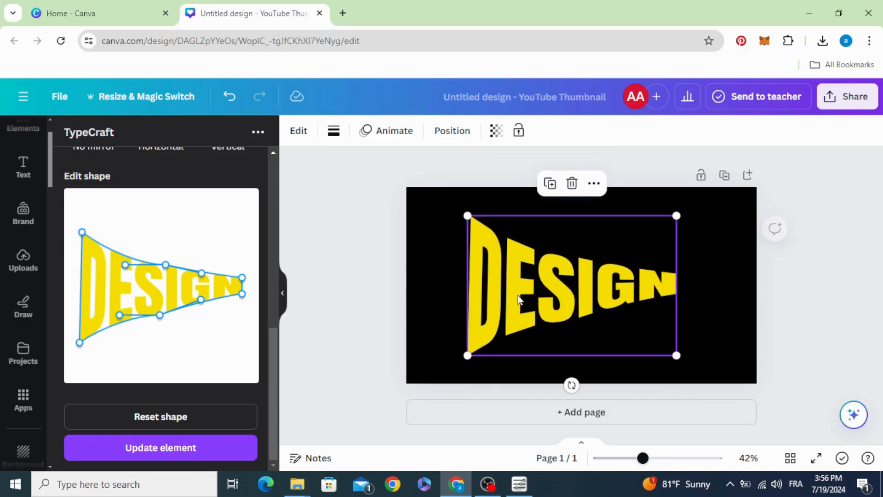
click(22, 186)
text(z)
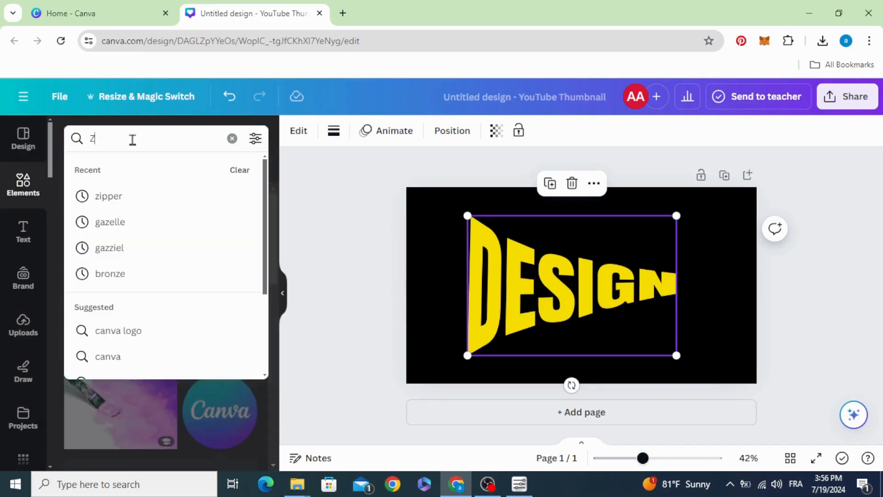
Step: Search Elements graphics for 'zipper' and lay a silver zipper across the DESIGN text
click(107, 196)
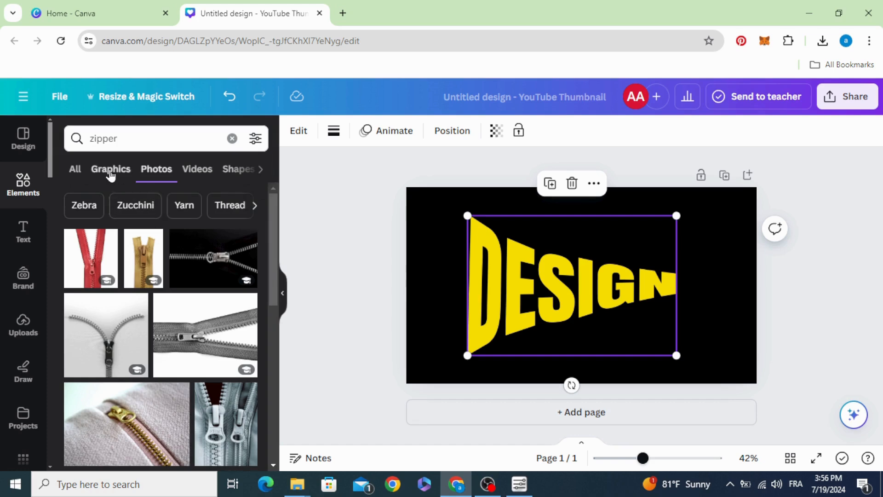
click(110, 169)
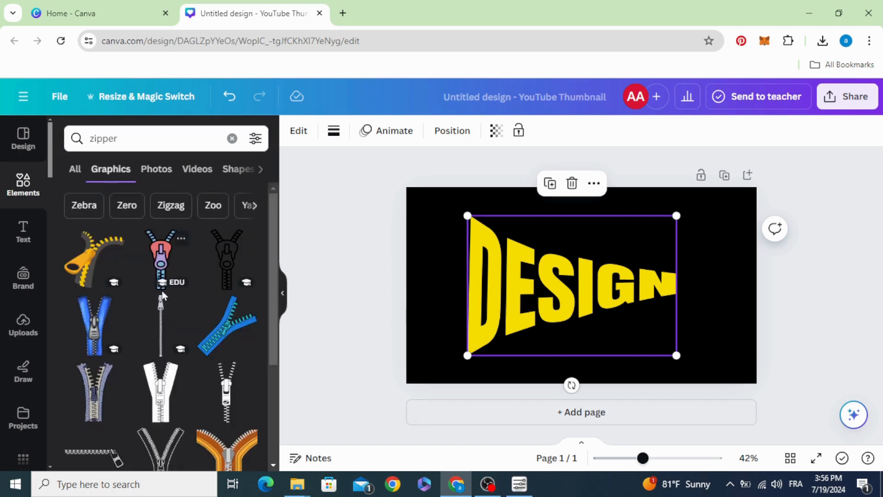
scroll(down, 3)
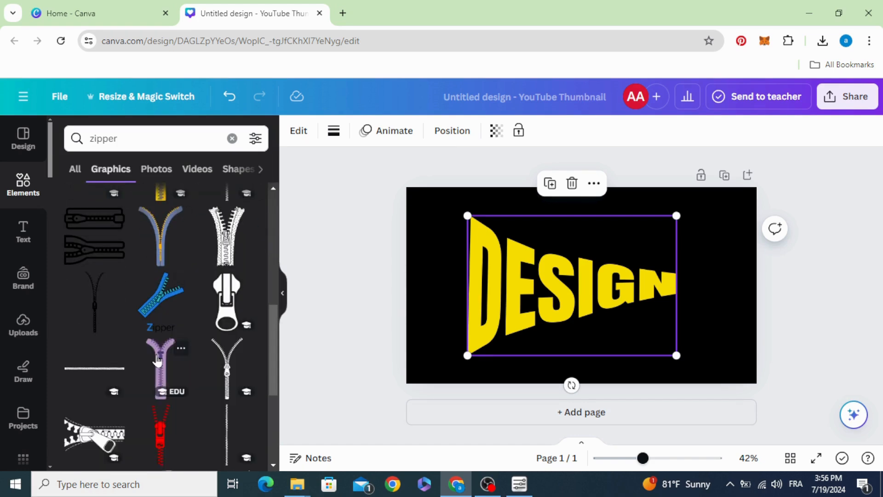
scroll(down, 3)
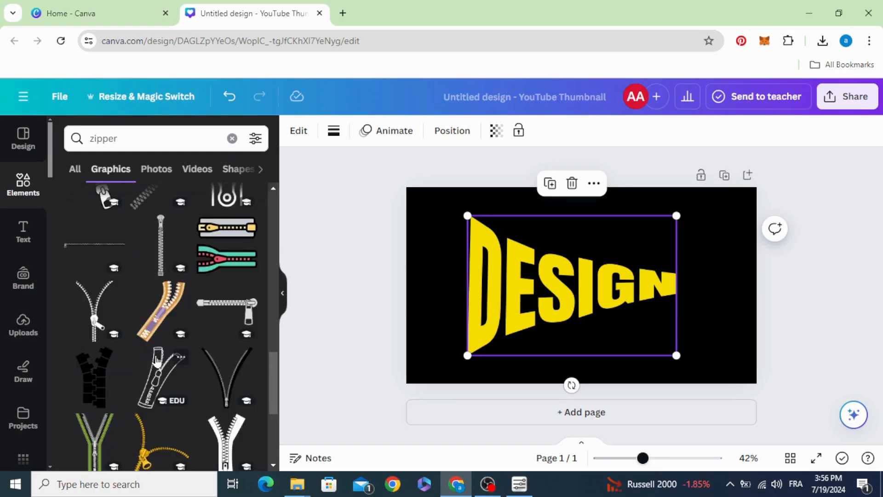
scroll(down, 3)
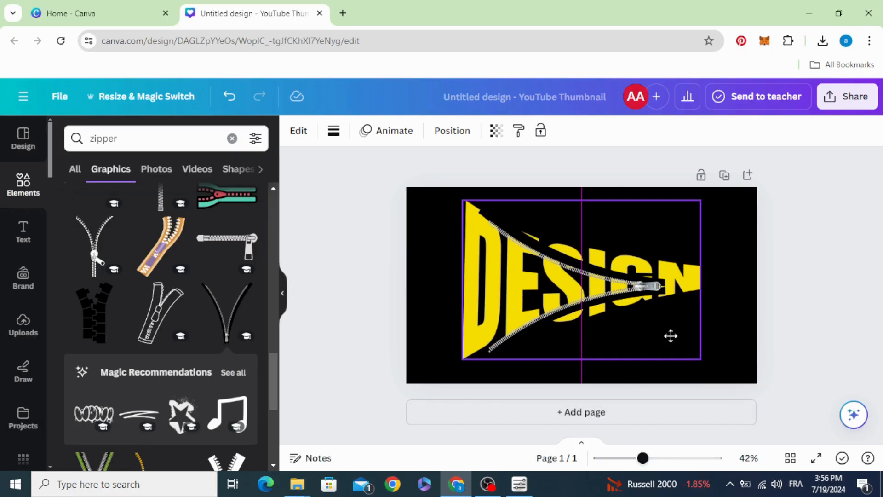
click(580, 281)
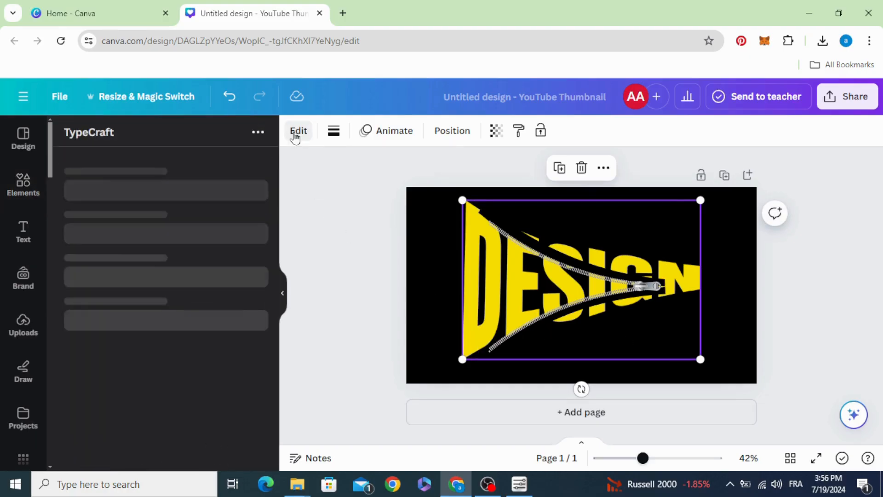
Step: Pull the warp's right end inward in Edit shape and update the DESIGN element
click(298, 129)
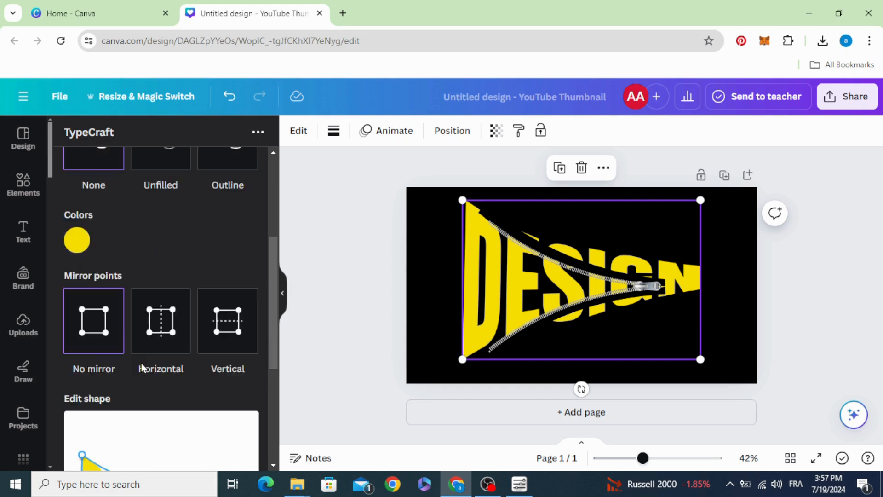
scroll(down, 3)
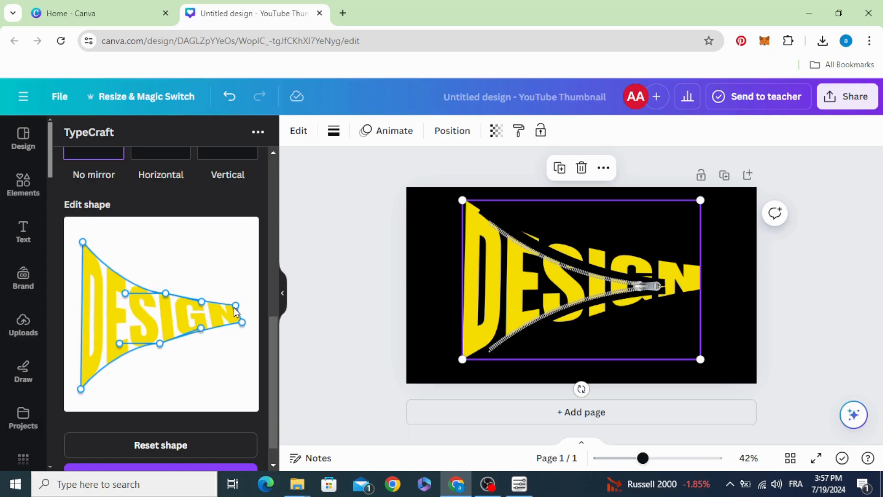
drag(236, 309, 230, 308)
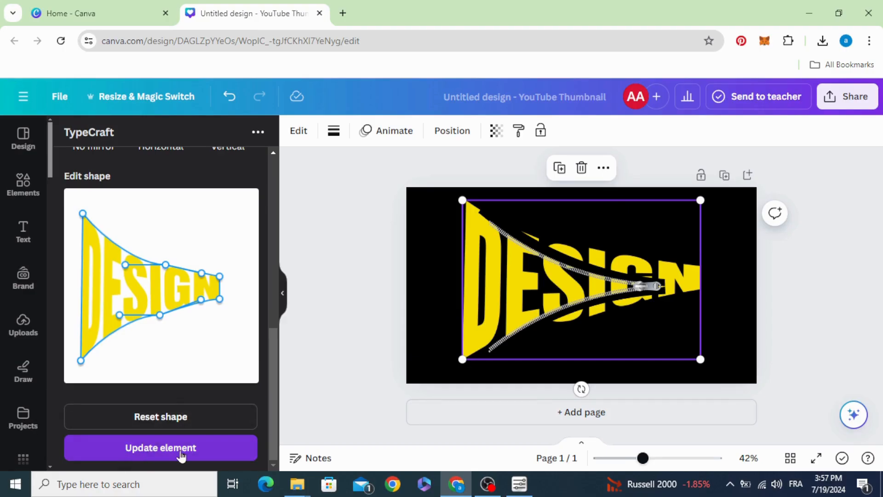
click(160, 447)
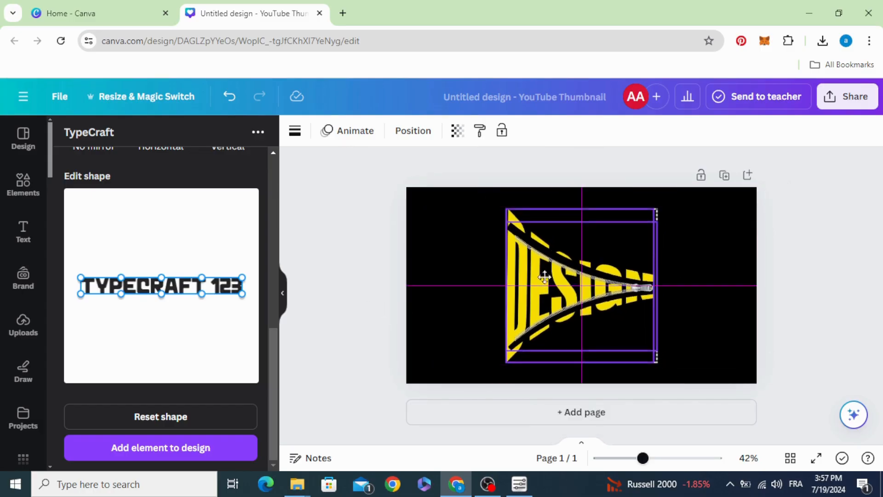
Step: Refine the warp again so DESIGN stretches full page height along the zipper's curve
click(581, 282)
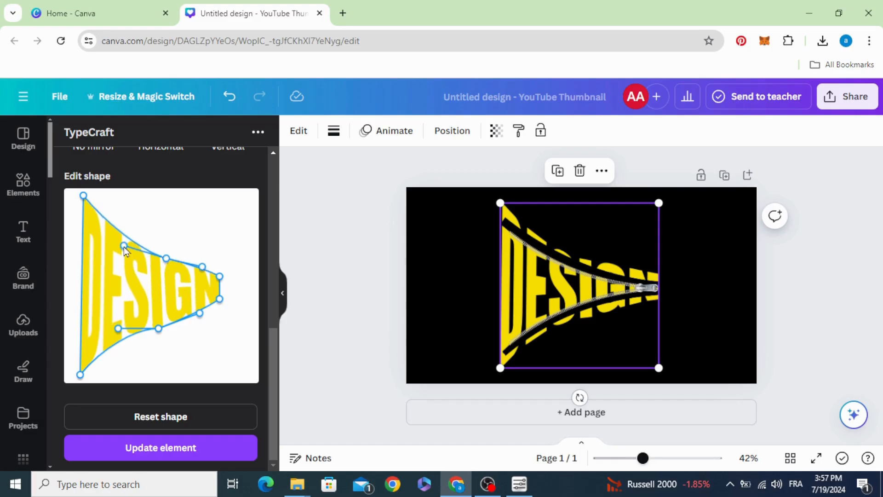
mouse_move(119, 332)
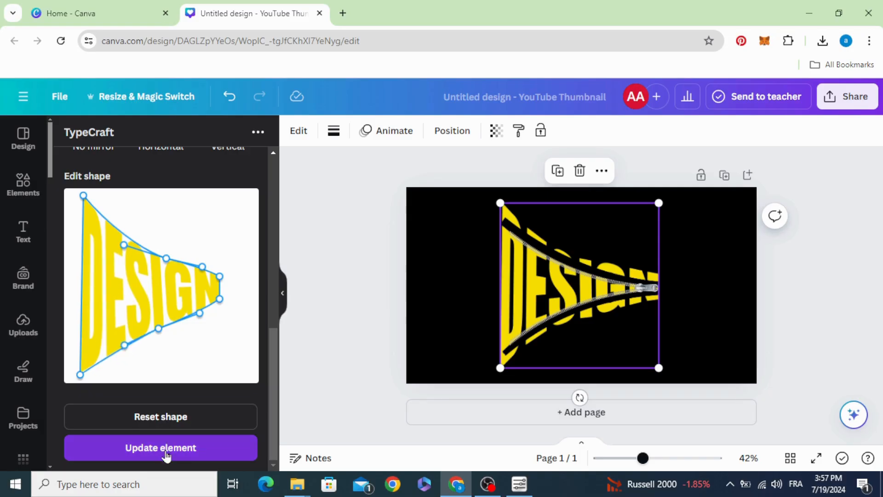
click(160, 448)
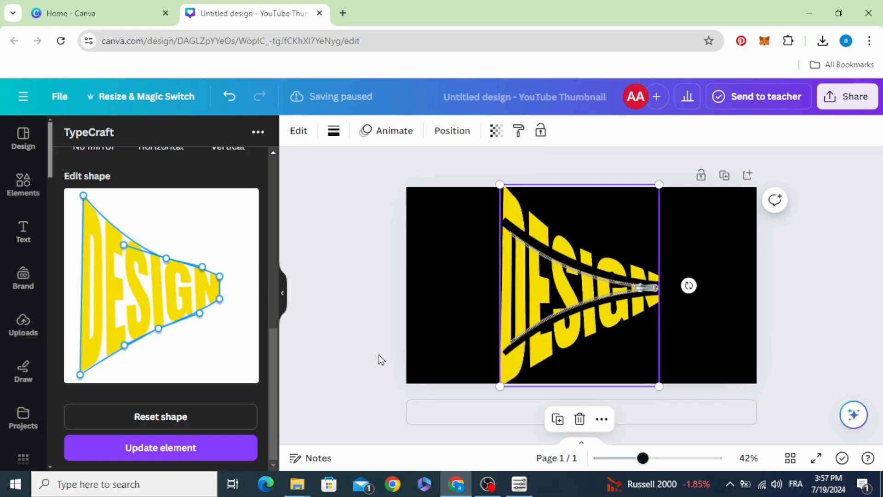
click(160, 447)
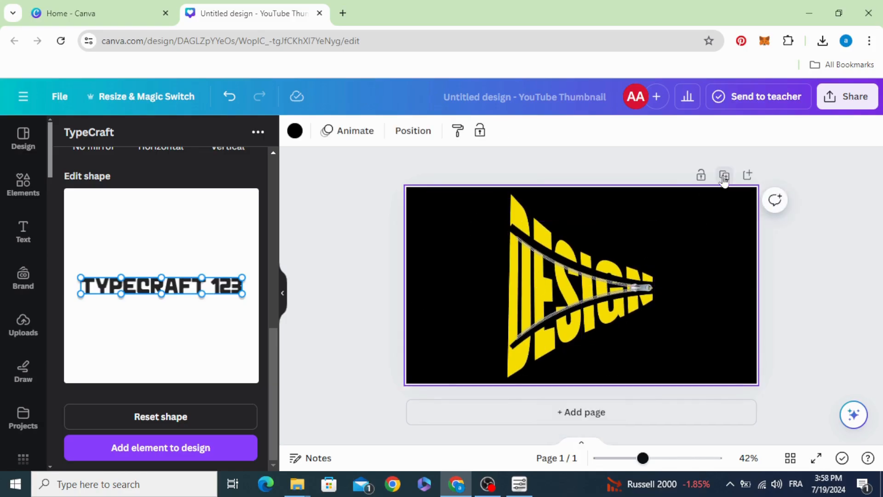
Step: Duplicate the page and recolour the second page's DESIGN lettering white #FFFFFF
click(724, 175)
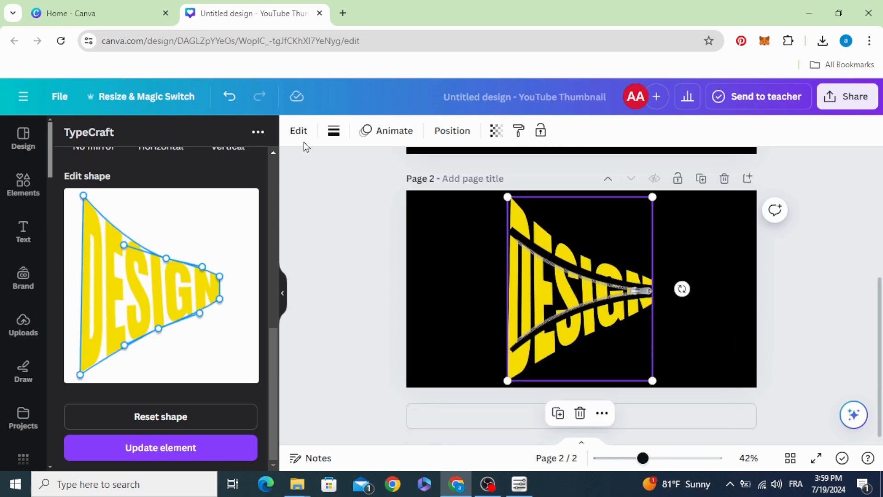
scroll(up, 3)
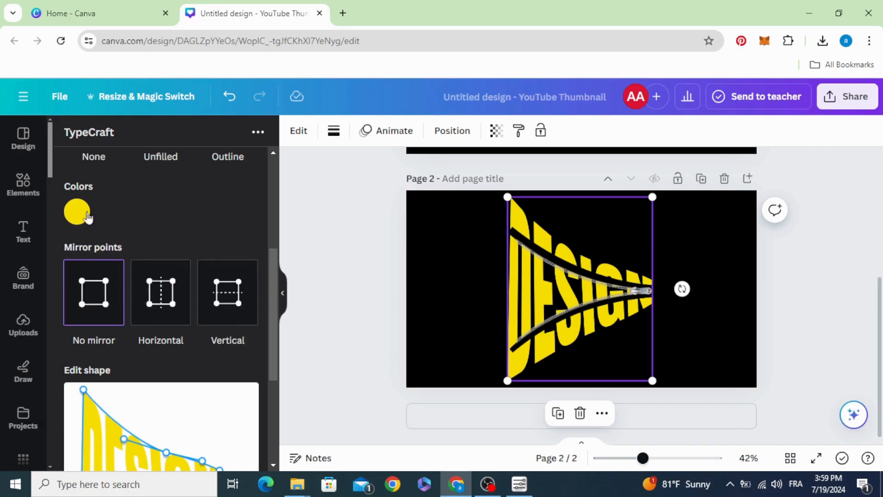
click(77, 211)
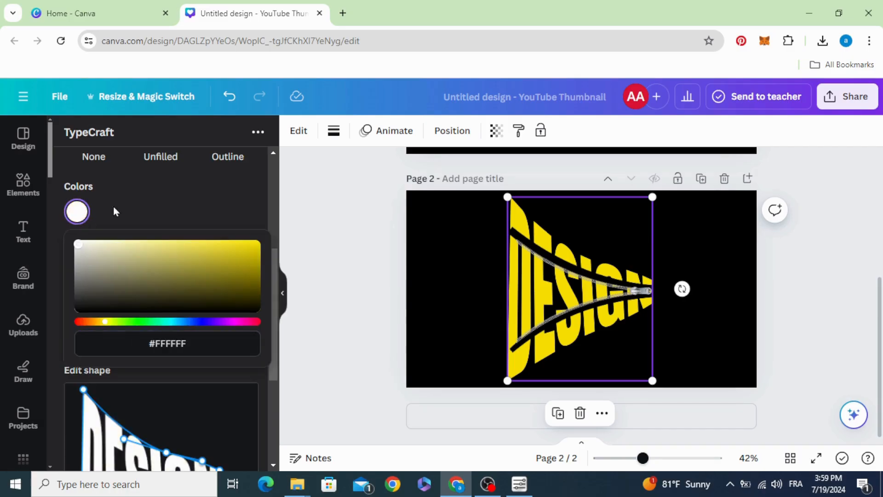
scroll(down, 3)
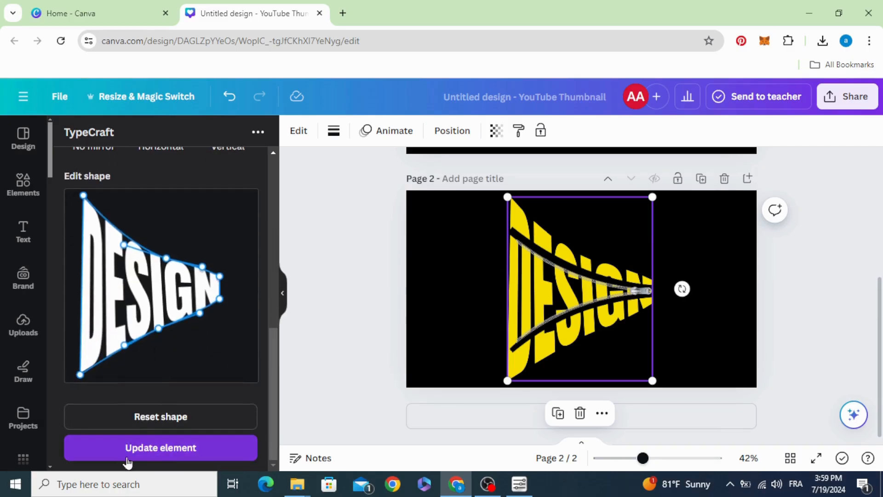
click(160, 447)
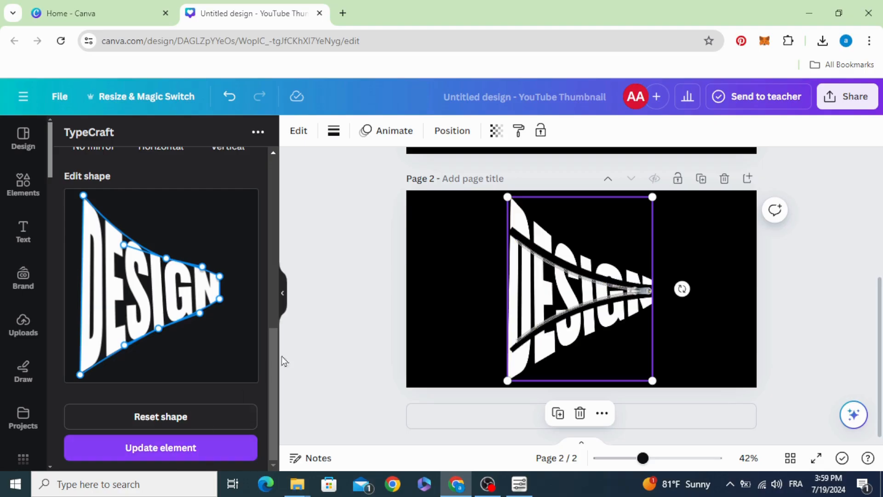
mouse_move(23, 371)
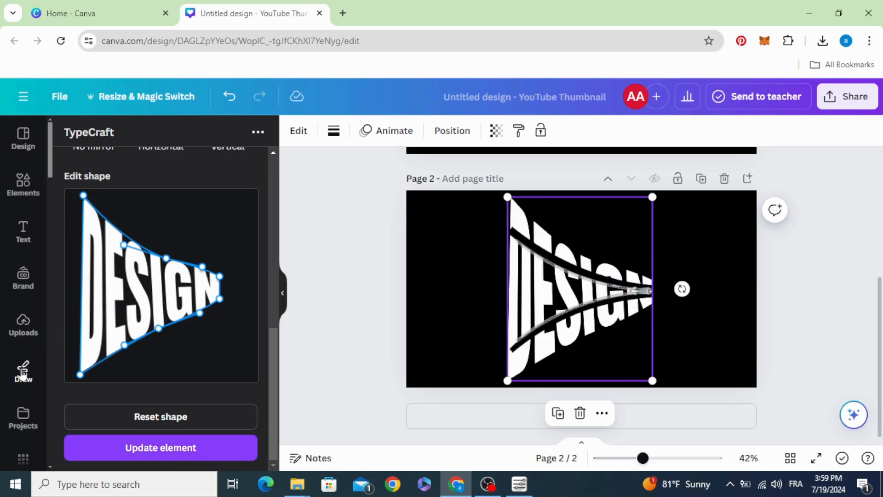
Step: With a black Draw marker, paint over the letters and zipper between its edges on page 2
click(22, 371)
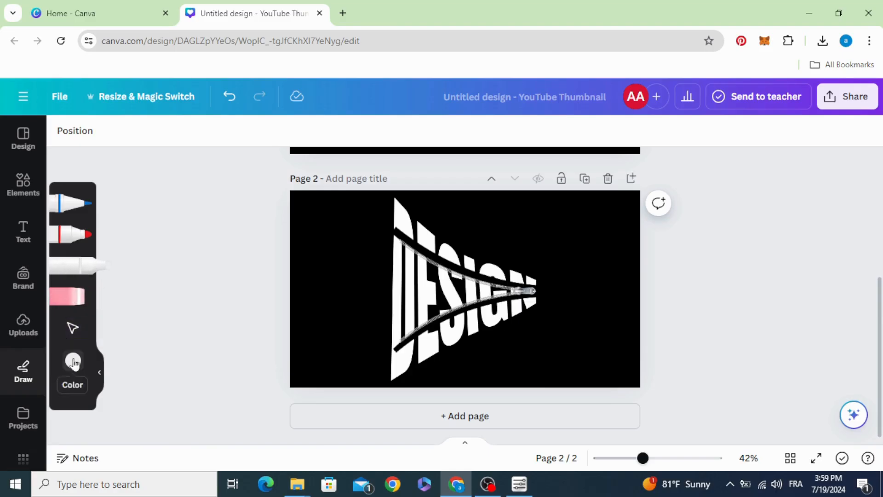
click(72, 388)
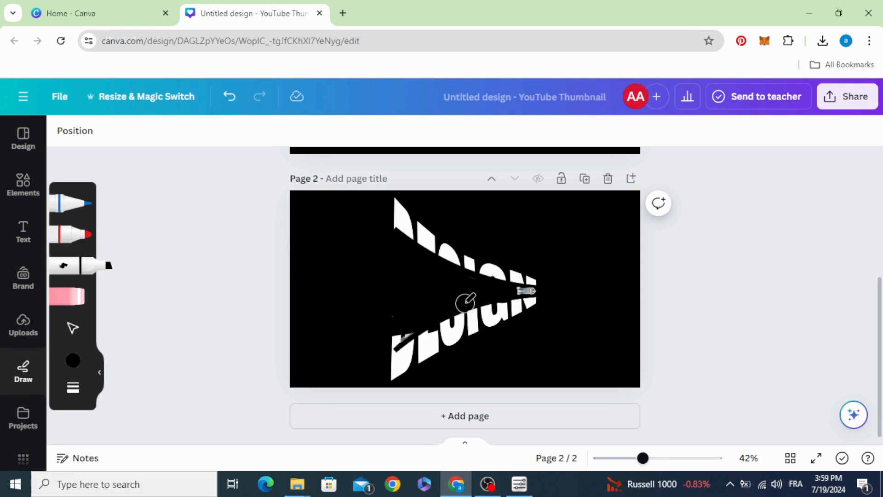
mouse_move(388, 347)
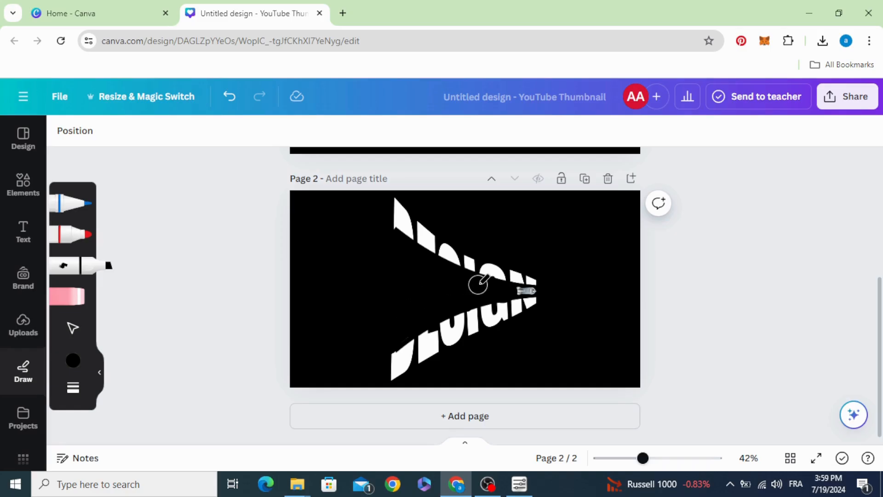
click(846, 97)
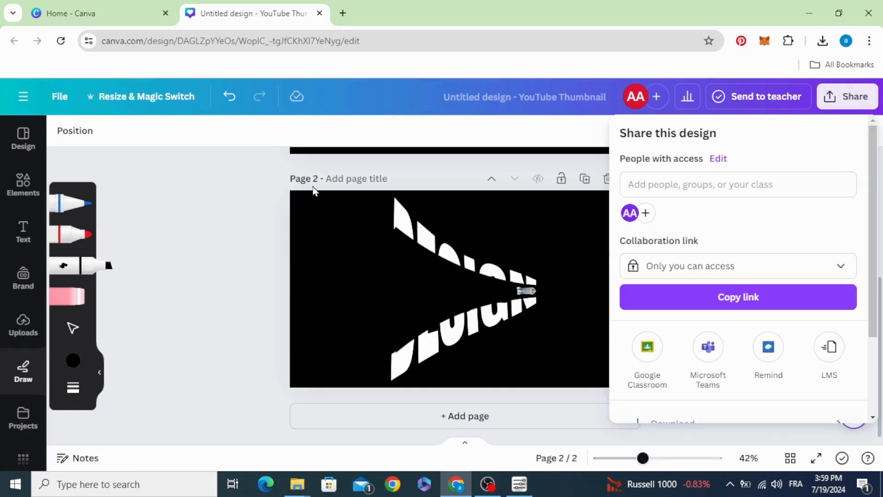
Step: Download only page 2 as a PNG and go to the Uploads panel
click(671, 422)
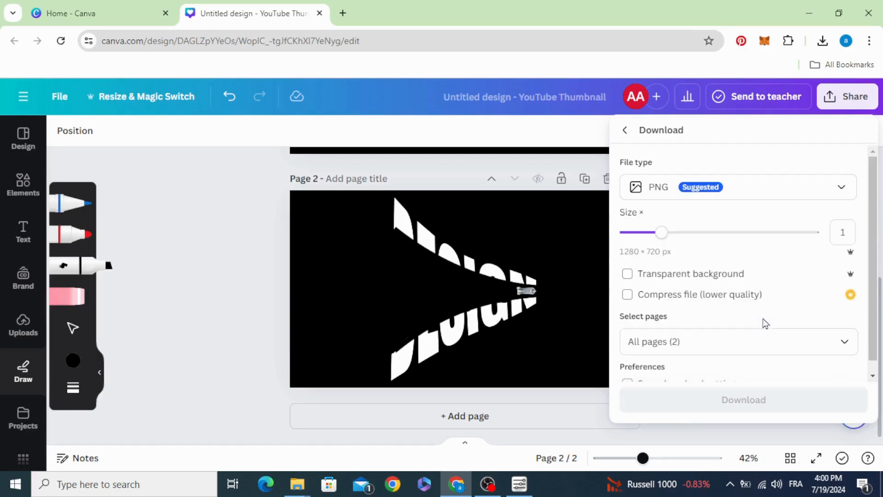
click(739, 341)
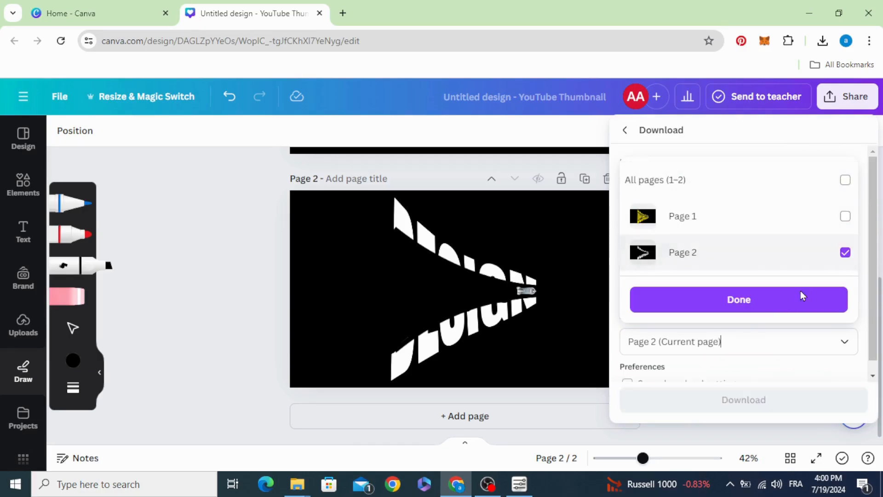
click(737, 299)
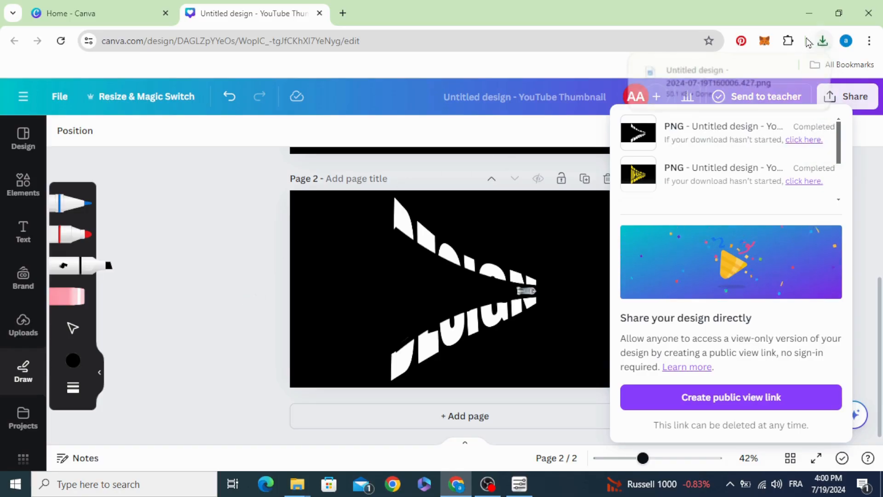
click(822, 41)
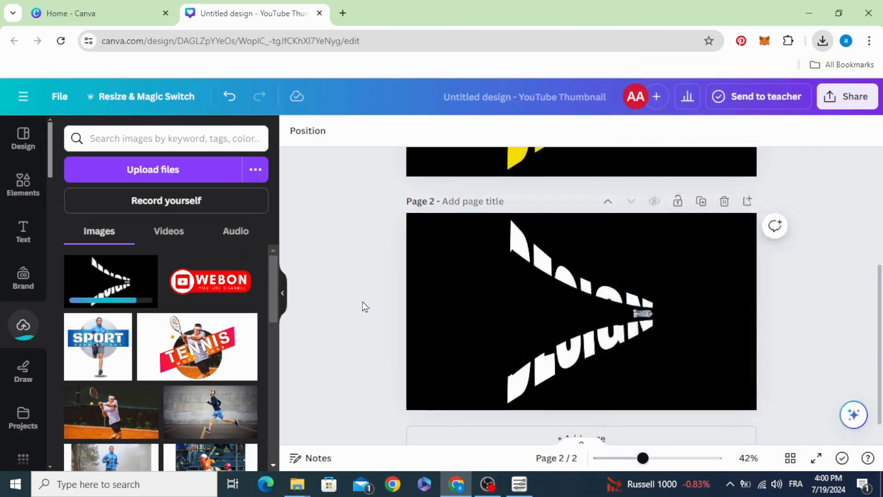
Step: Place the uploaded white-letter PNG over page 1 and strip its black background with BG Remover
scroll(up, 3)
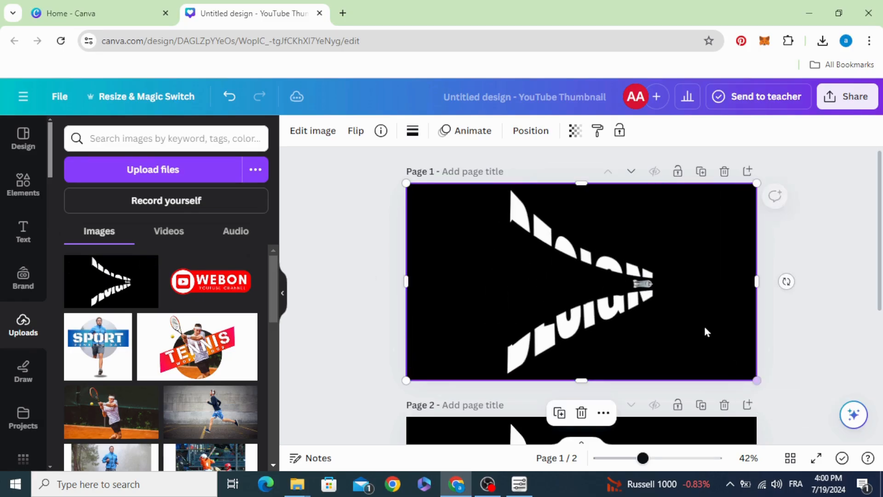
click(313, 130)
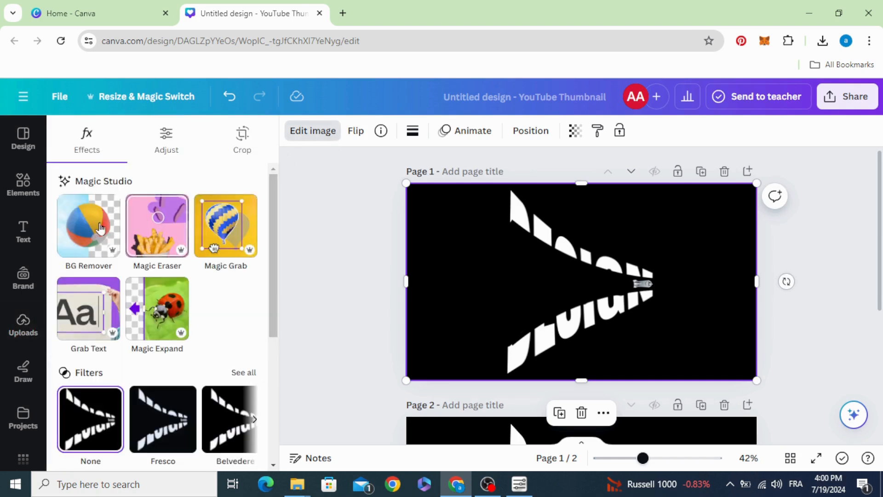
click(89, 224)
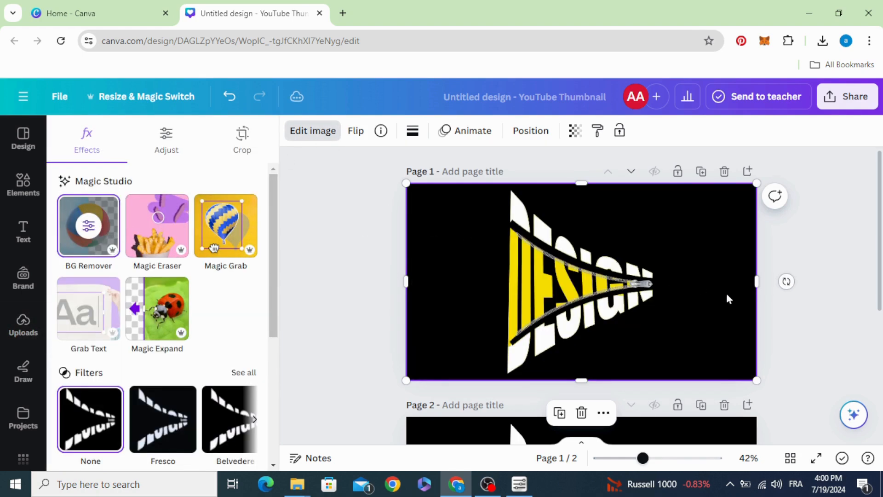
mouse_move(691, 314)
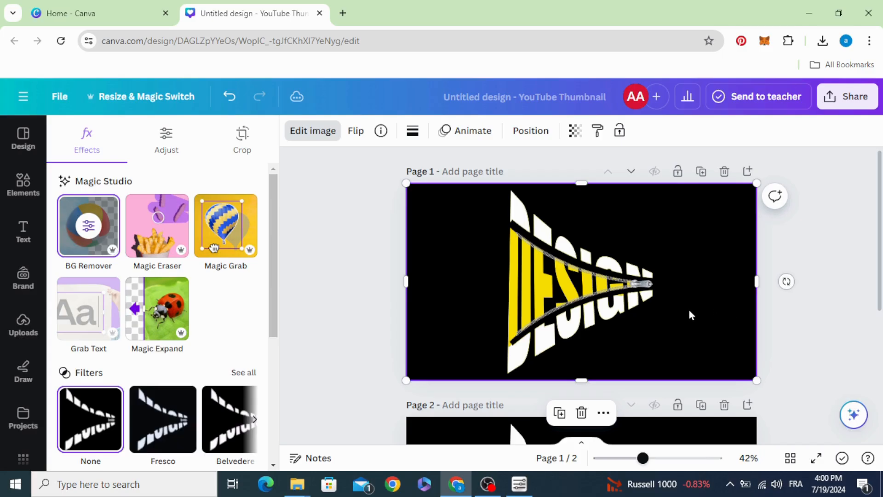